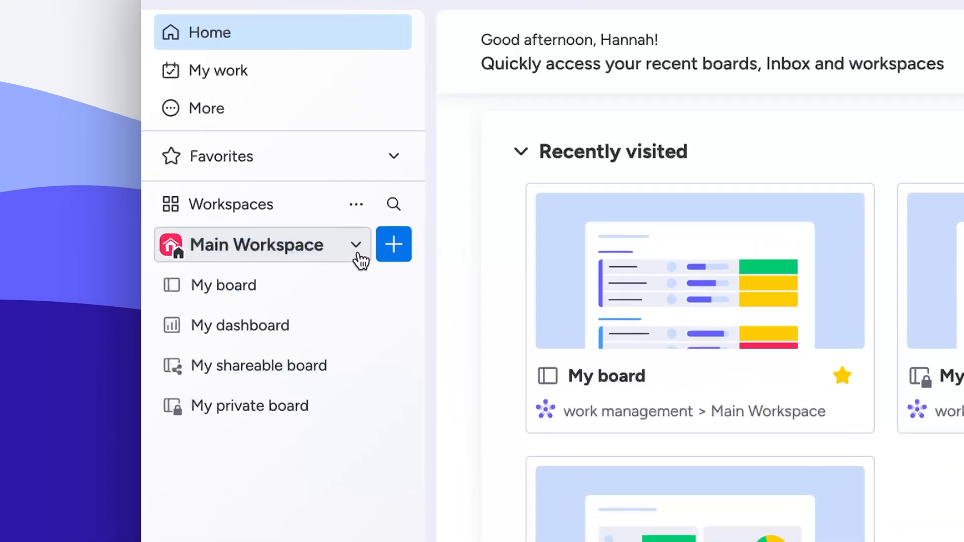
Add a new workspace named 'Human Resources'.
{"action": "left_click", "coordinate": [394, 245]}
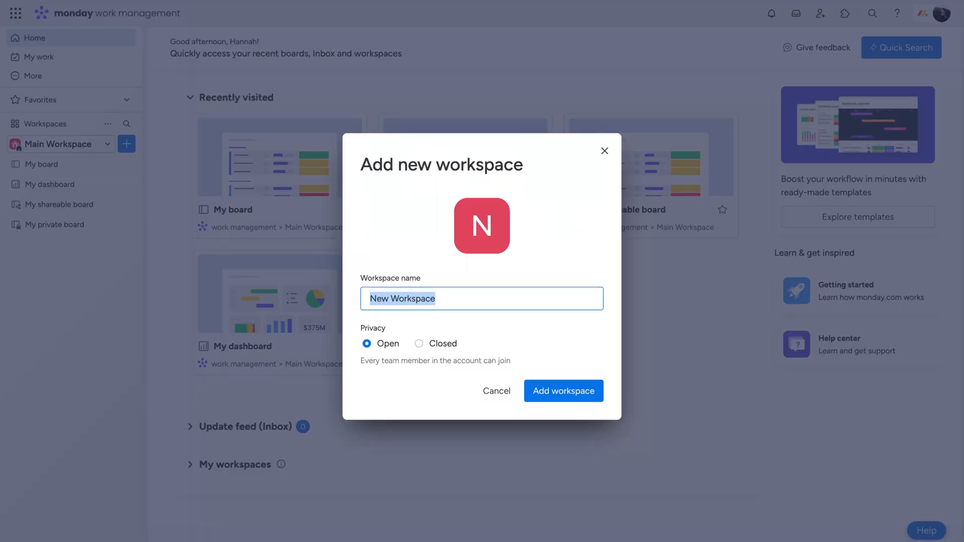
{"action": "type", "text": "Human Resources"}
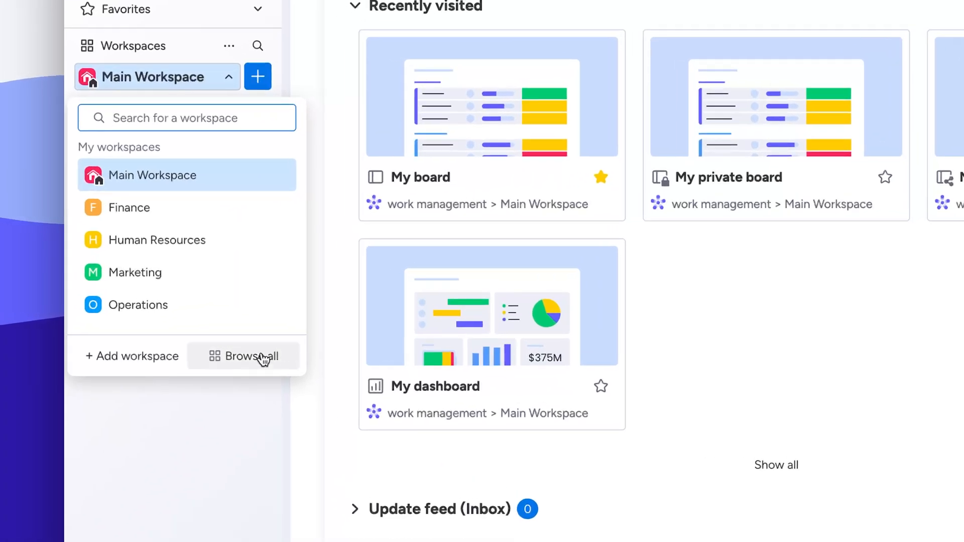
Visit Human Resources, then switch to the Marketing workspace overview.
{"action": "left_click", "coordinate": [157, 240]}
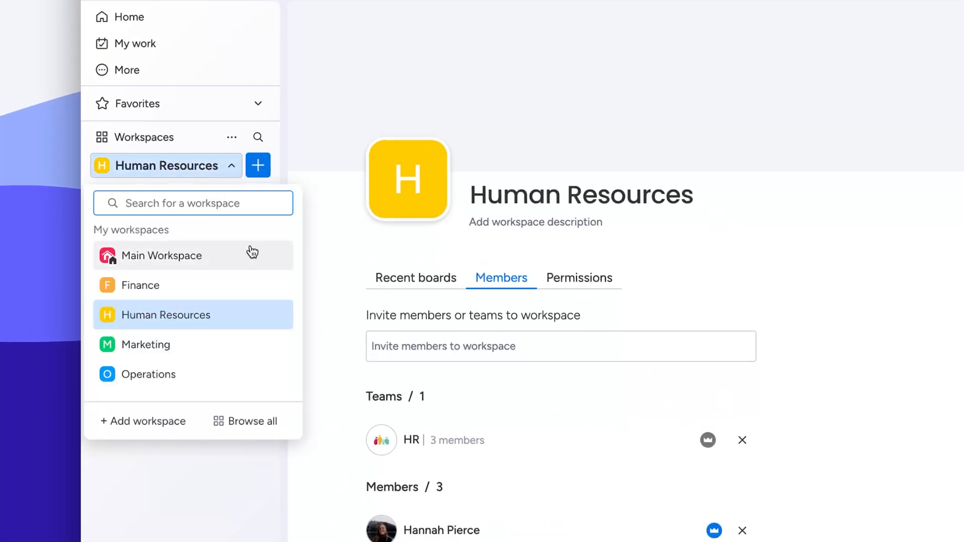
{"action": "mouse_move", "coordinate": [244, 320]}
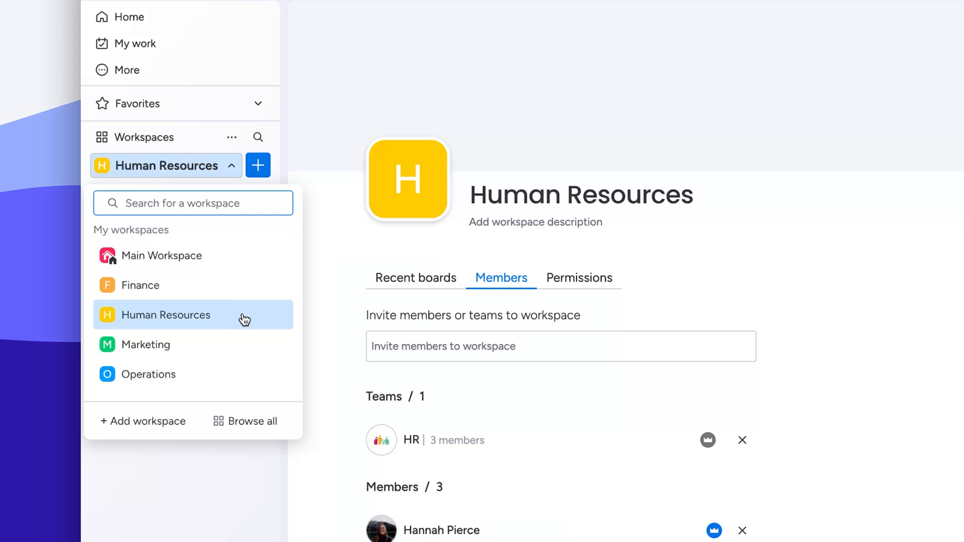
{"action": "left_click", "coordinate": [146, 346]}
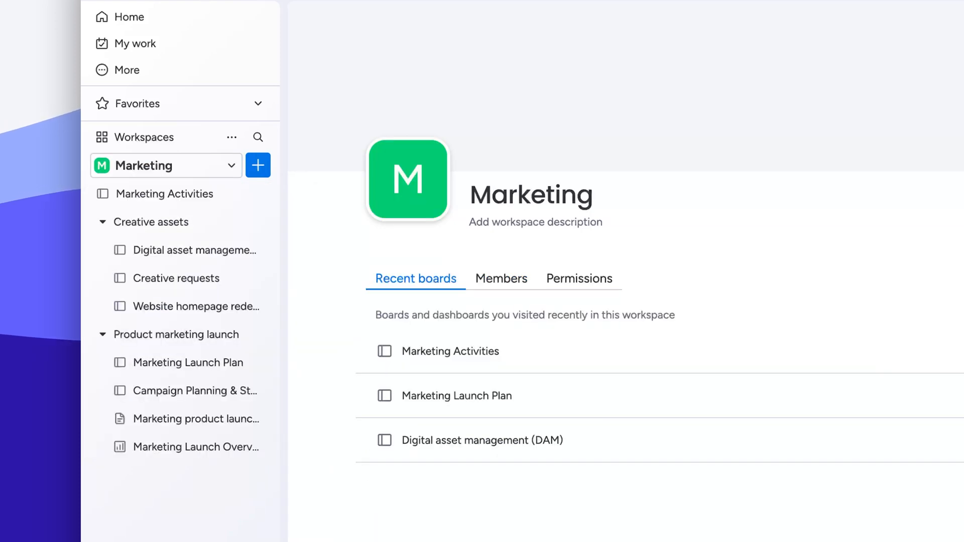
{"action": "left_click", "coordinate": [257, 165]}
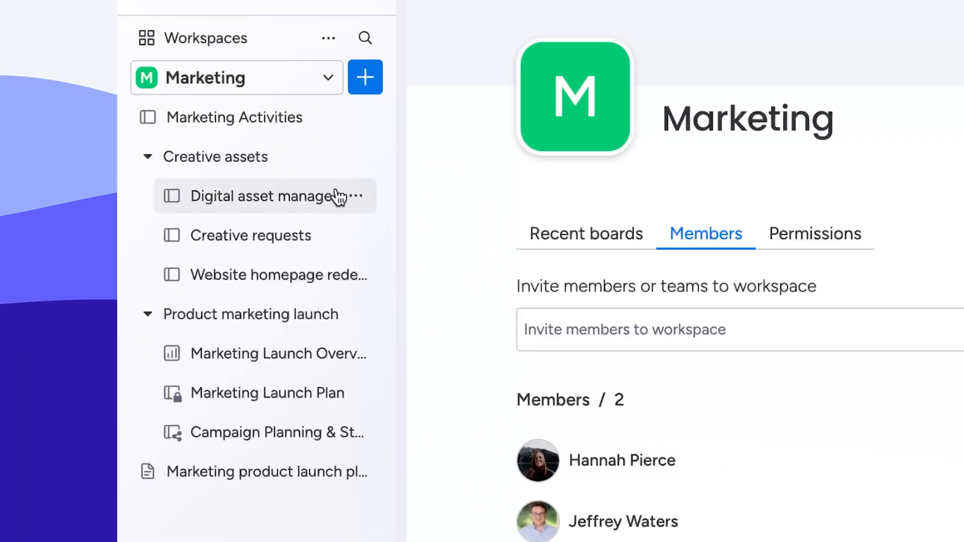
{"action": "mouse_move", "coordinate": [319, 277]}
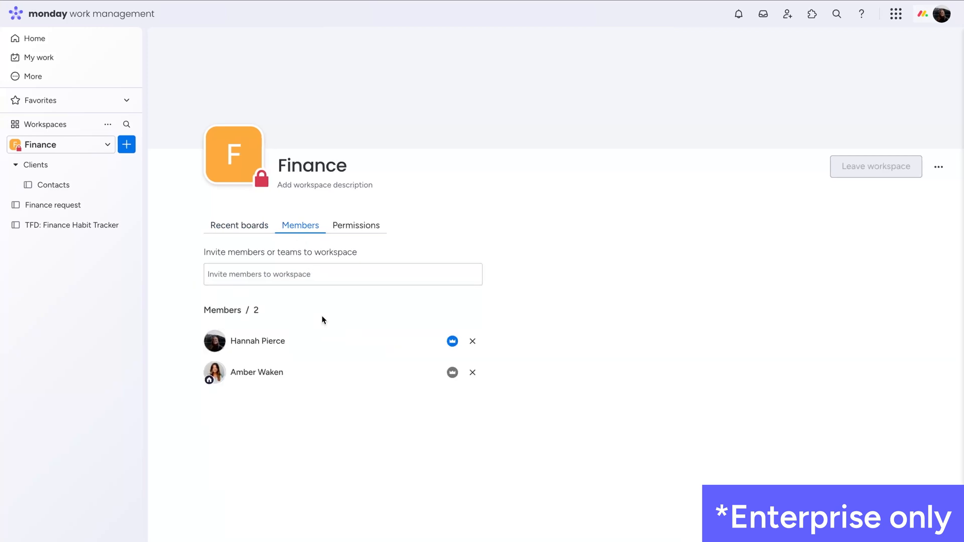
In Finance permissions, untick Create private boards for workspace members.
{"action": "left_click", "coordinate": [356, 226]}
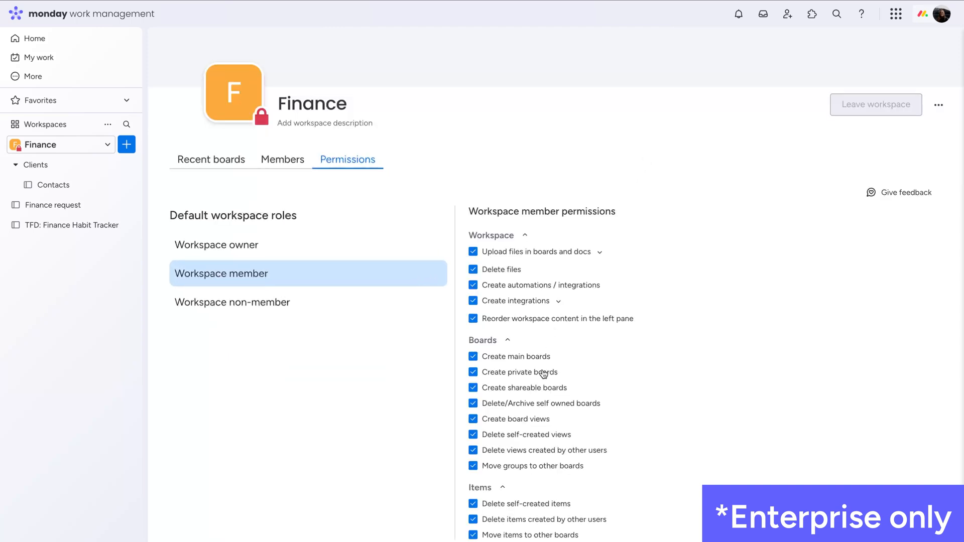
{"action": "left_click", "coordinate": [472, 372]}
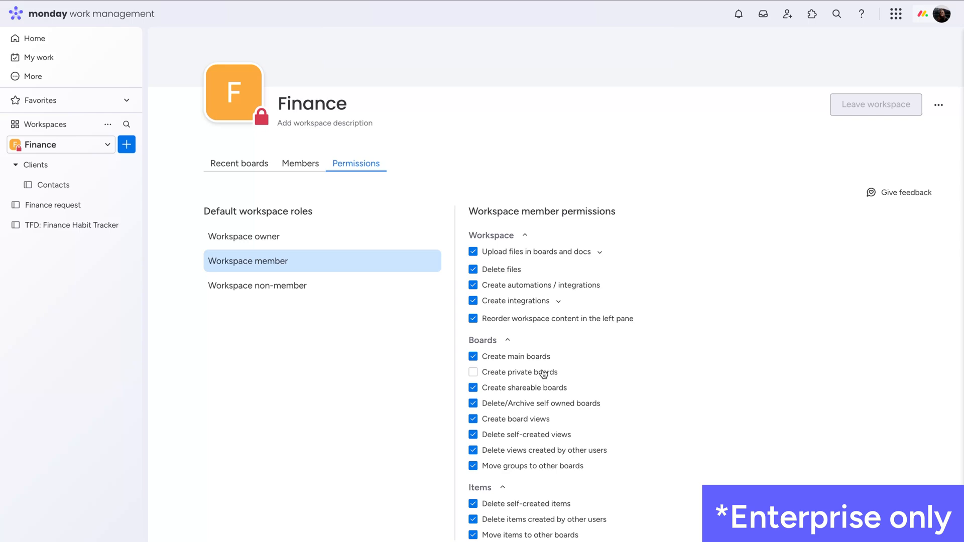
{"action": "scroll", "scroll_direction": "down", "scroll_amount": 3}
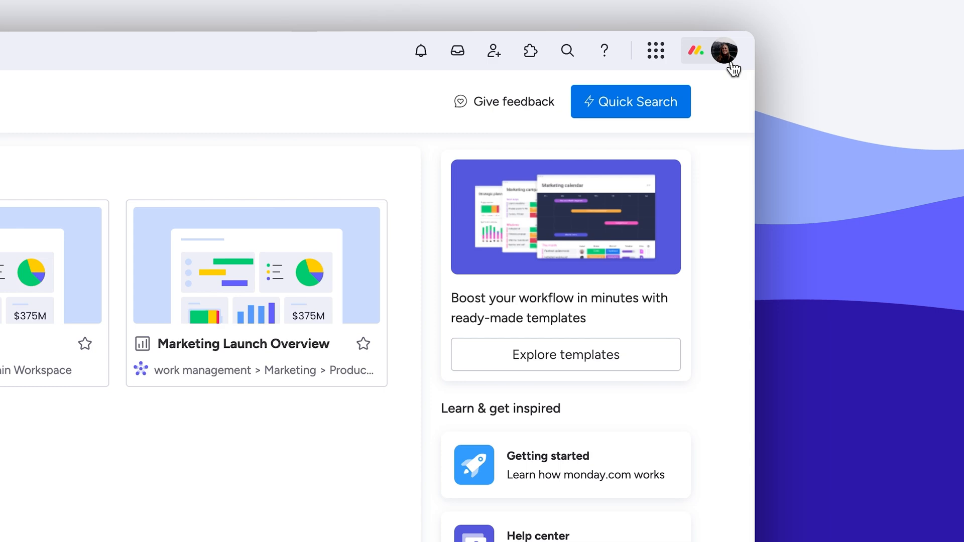
Reach Administration Customization settings for workspace type and visibility via the account menu.
{"action": "left_click", "coordinate": [723, 50]}
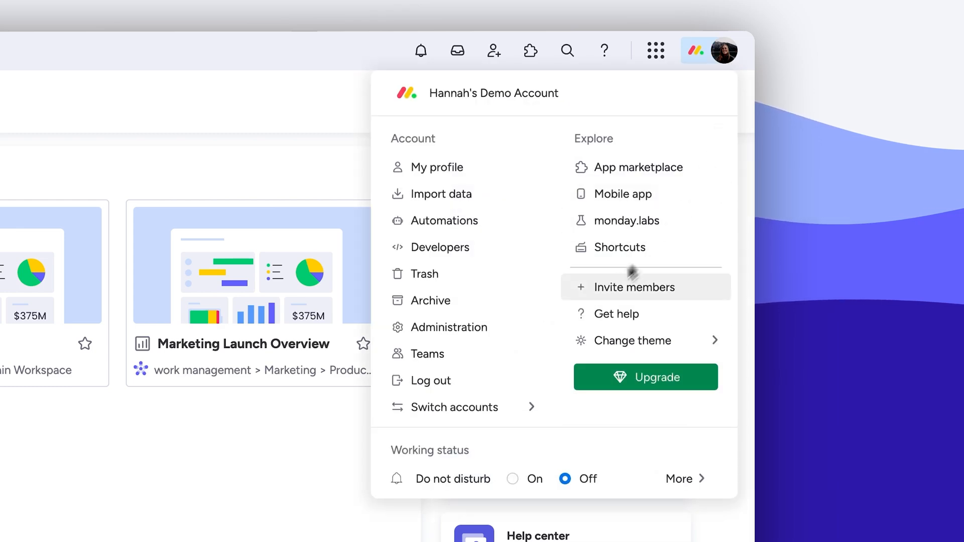
{"action": "left_click", "coordinate": [448, 327]}
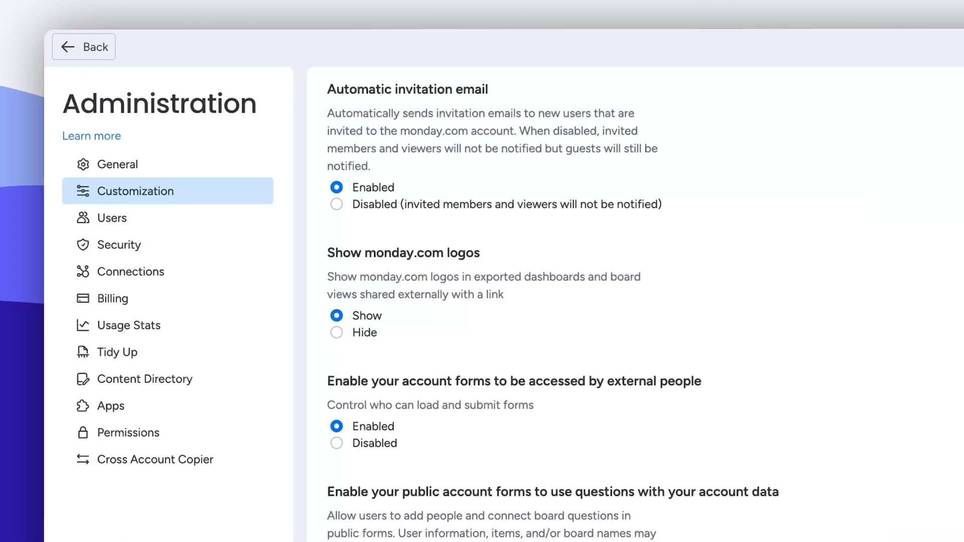
{"action": "scroll", "scroll_direction": "down", "scroll_amount": 3}
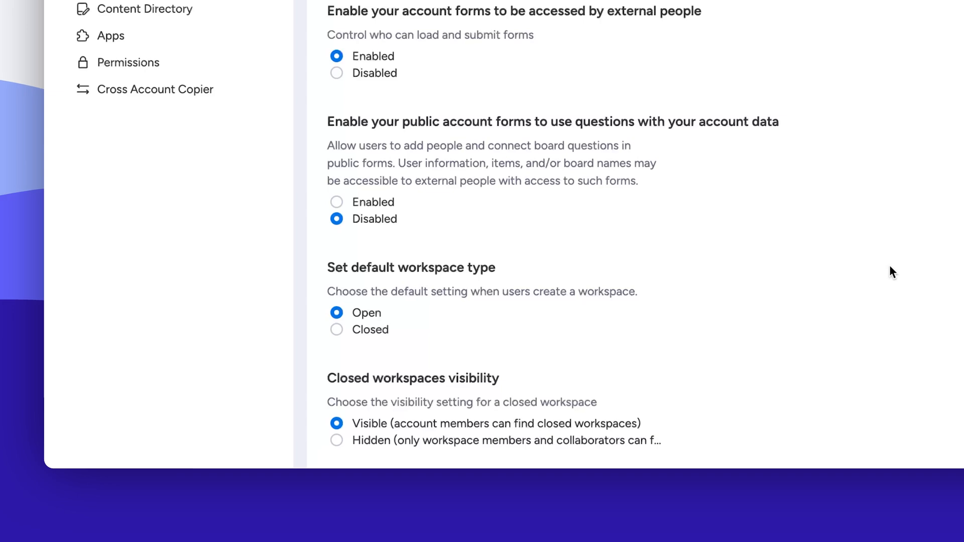
{"action": "mouse_move", "coordinate": [642, 440]}
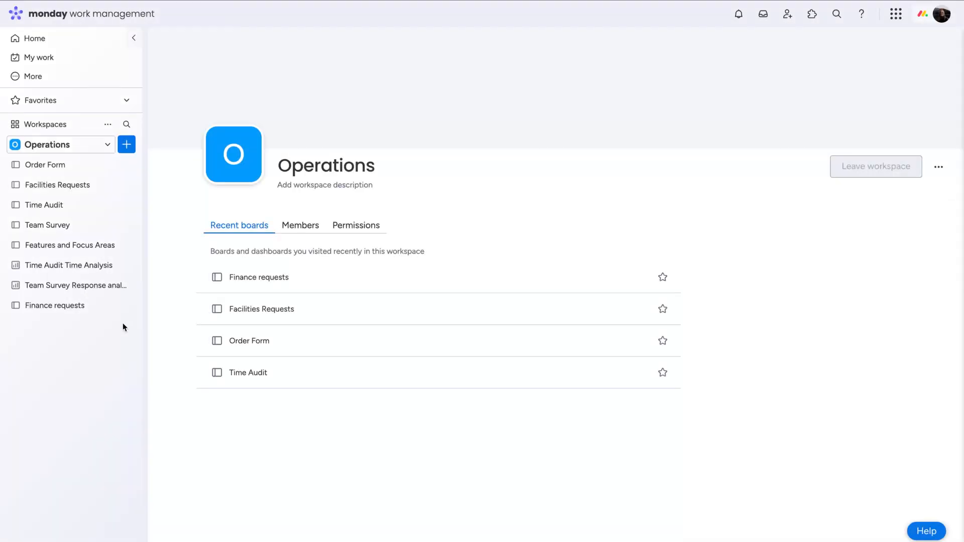
Move the Finance requests board from Operations to the Finance workspace.
{"action": "left_click", "coordinate": [122, 305]}
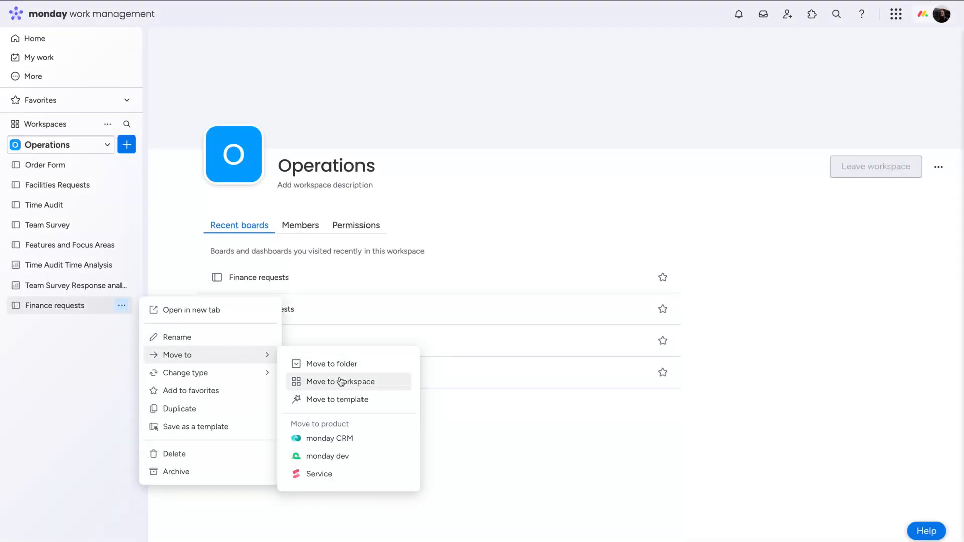
{"action": "left_click", "coordinate": [340, 382]}
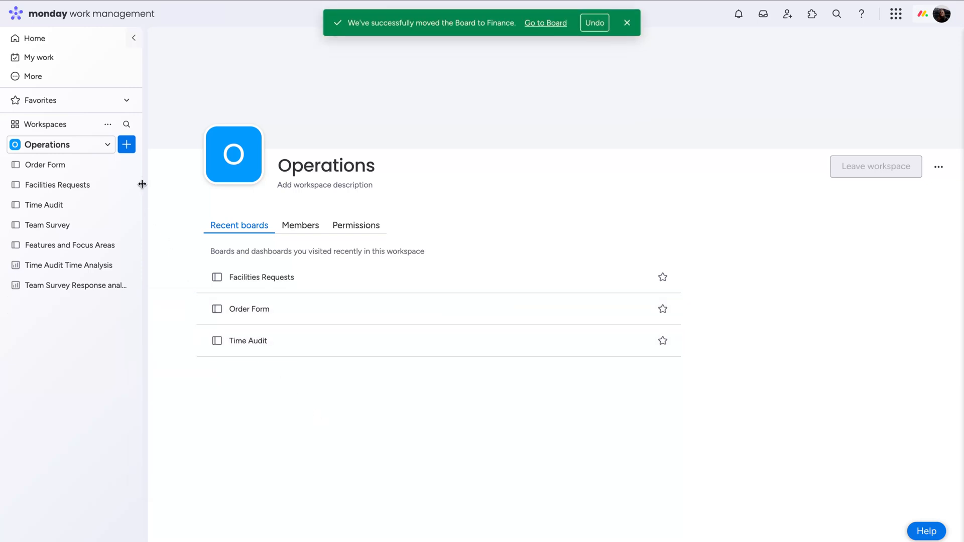
{"action": "left_click", "coordinate": [126, 145]}
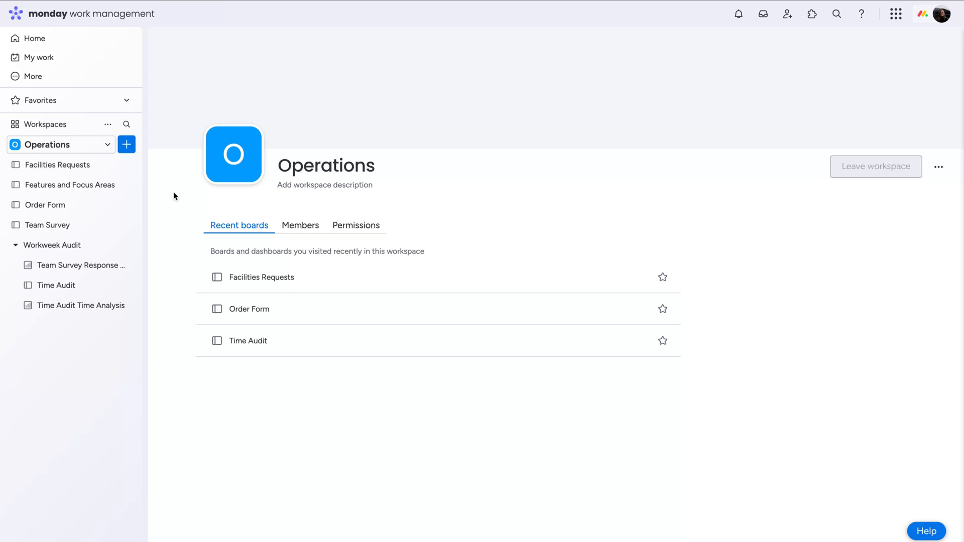
Give Operations a globe icon and the paper-plane cover image.
{"action": "left_click", "coordinate": [233, 154]}
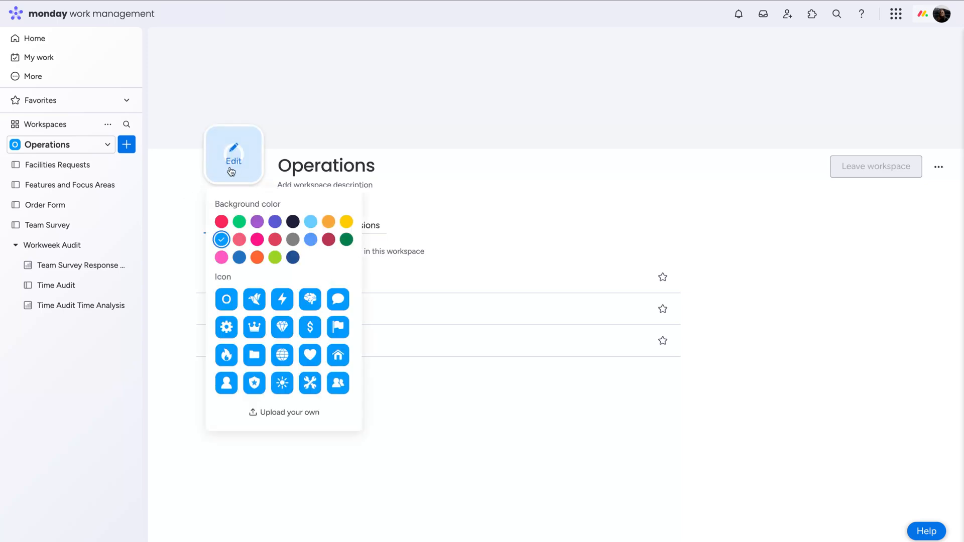
{"action": "left_click", "coordinate": [282, 356]}
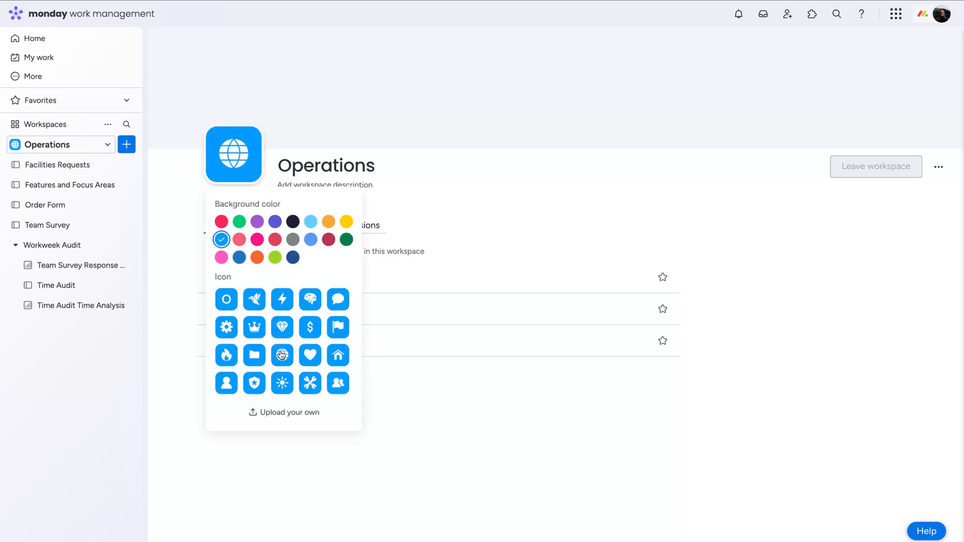
{"action": "mouse_move", "coordinate": [347, 265]}
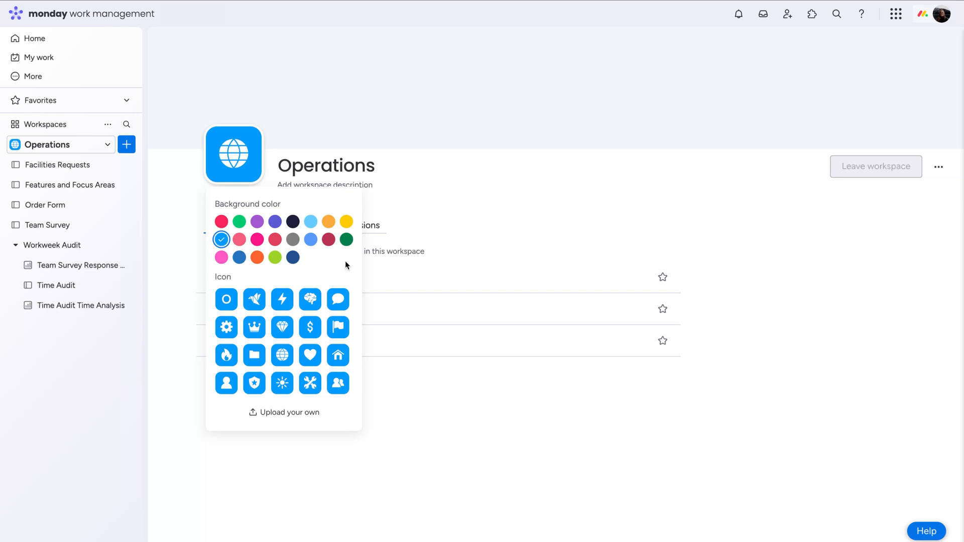
{"action": "left_click", "coordinate": [914, 45]}
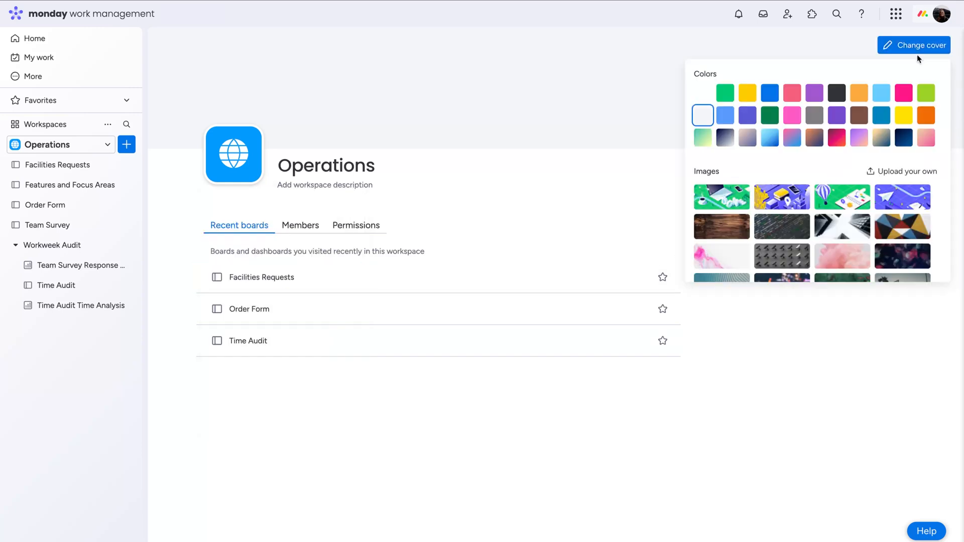
{"action": "left_click", "coordinate": [902, 197]}
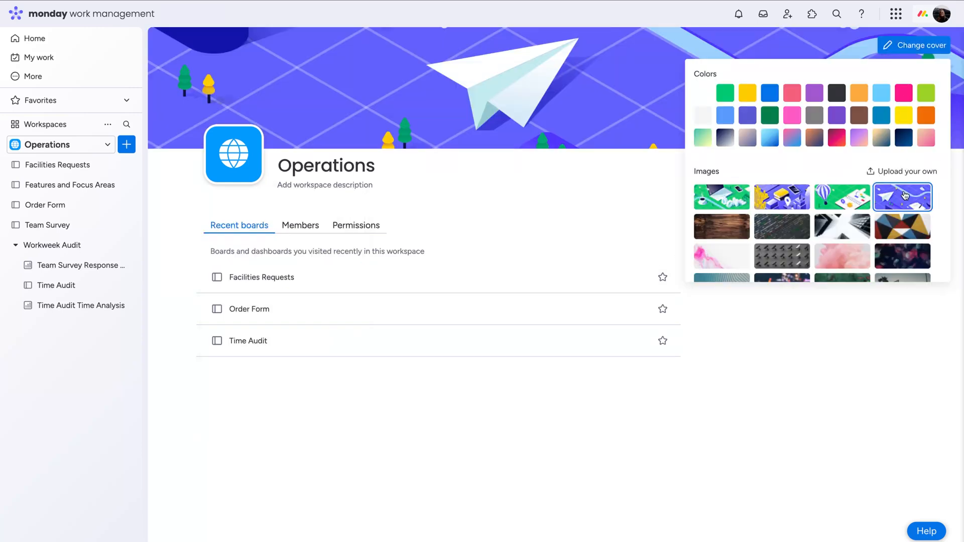